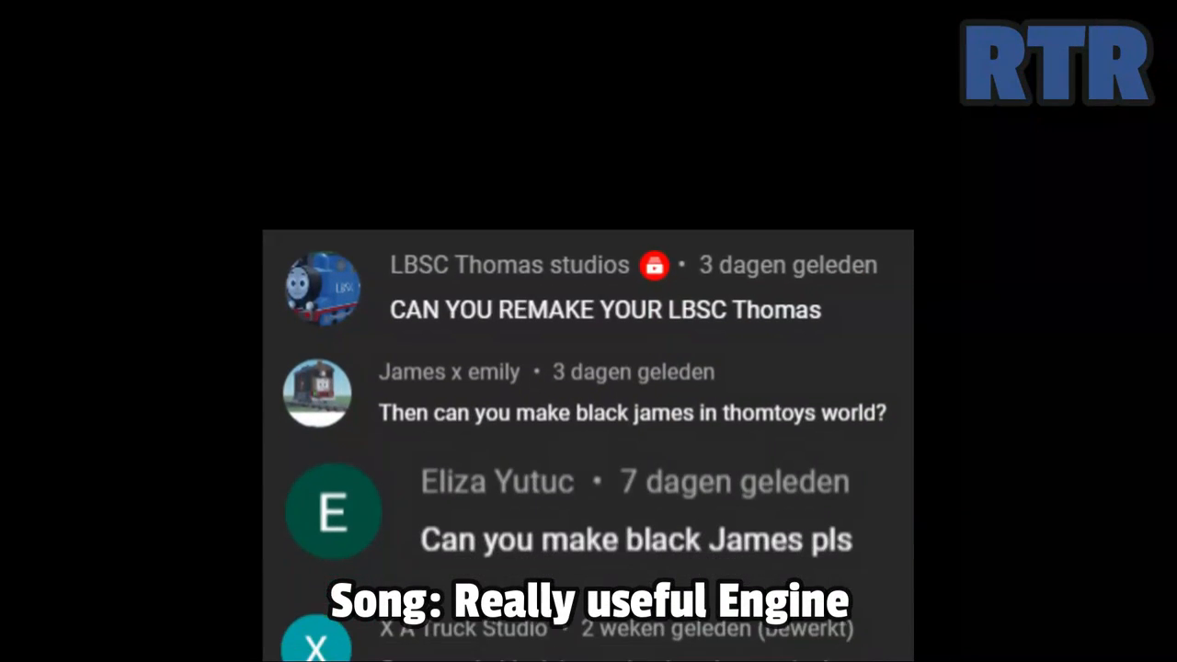
Scroll through the Roblox screenshot with the James and Thomas reference layers.
scroll(down, 3)
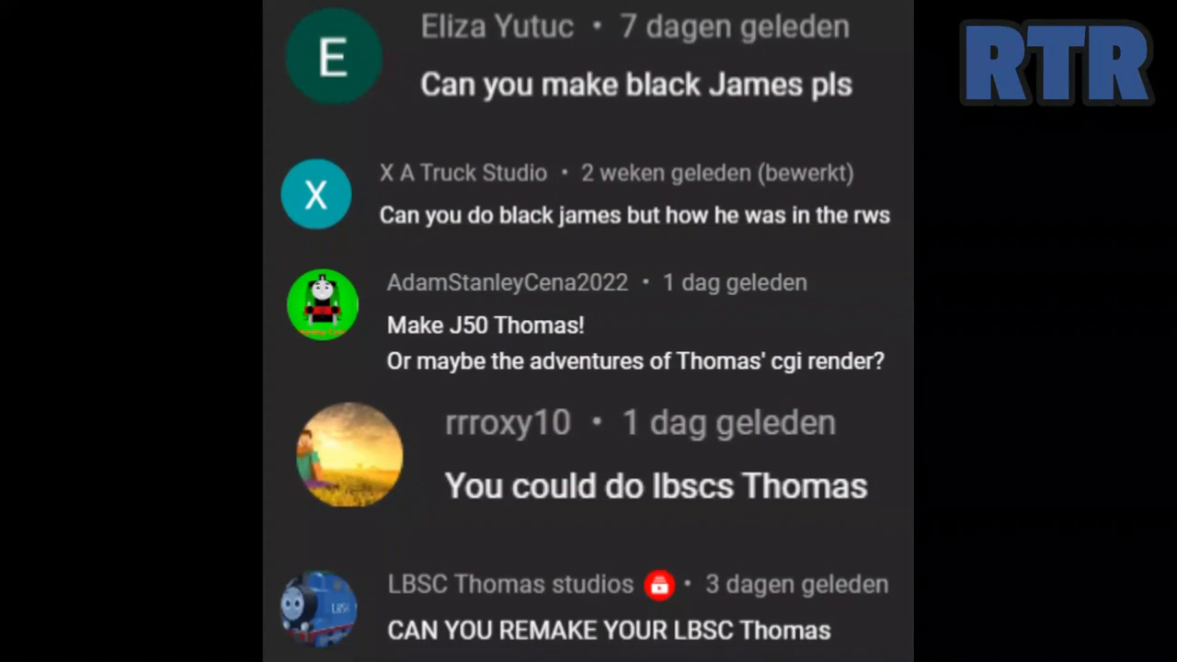
scroll(down, 3)
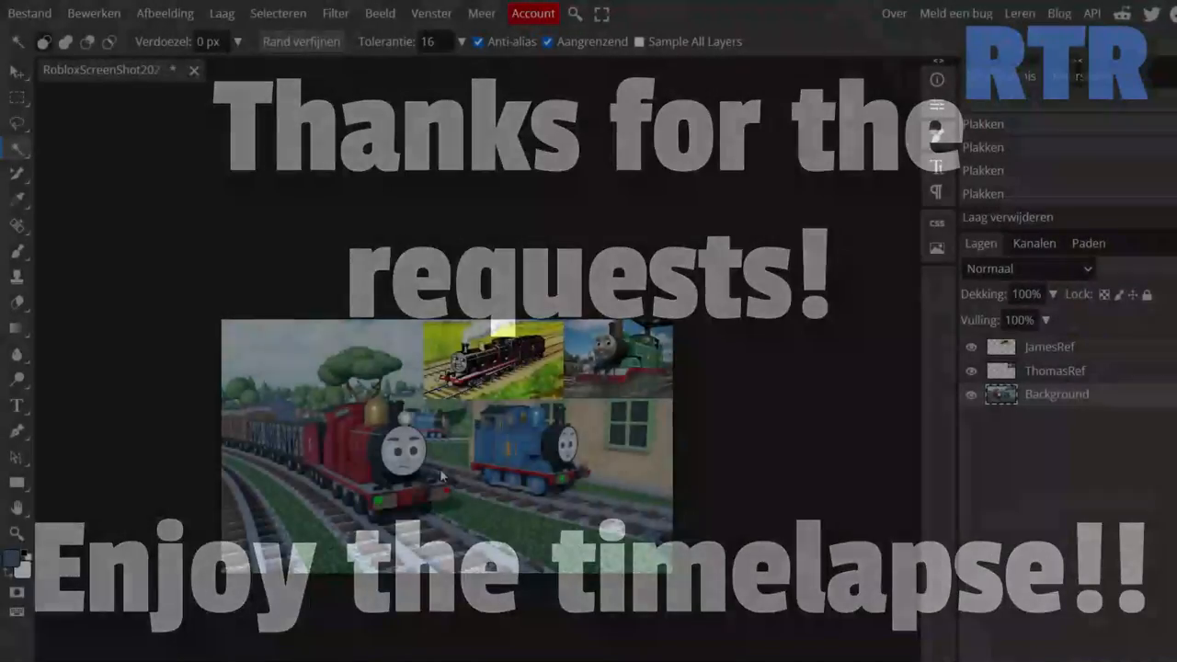
Open a top menu to start adding Thomas's green paint layers.
click(94, 13)
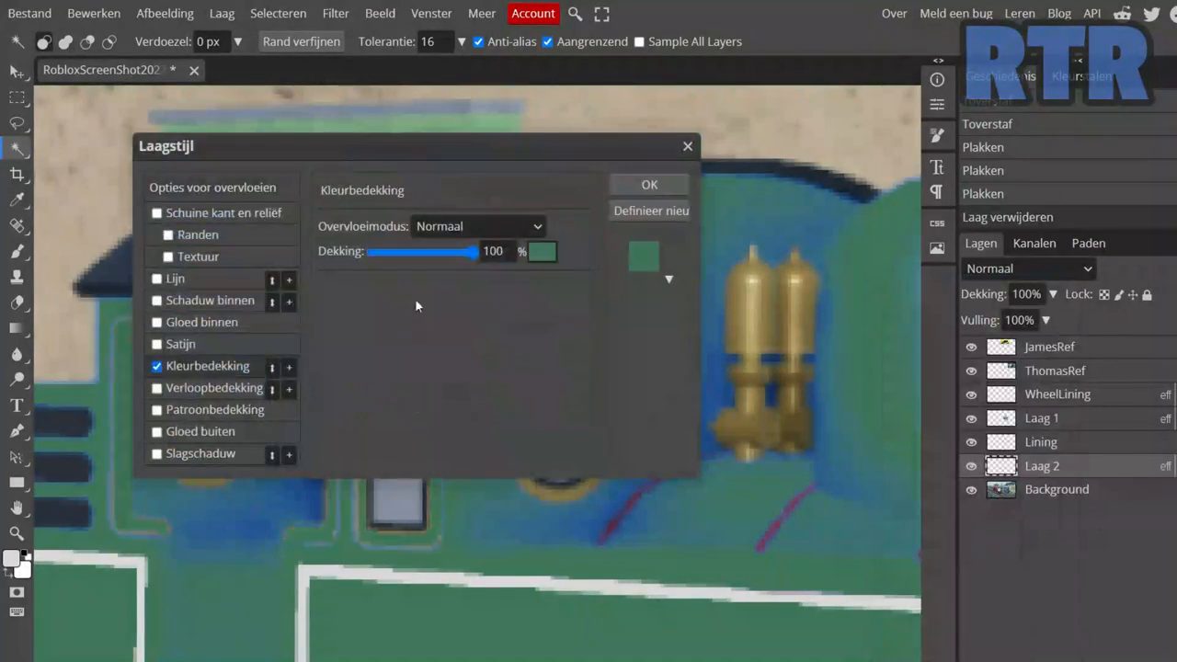
Erase stray green paint inside Thomas's cab window on Laag 3.
click(648, 184)
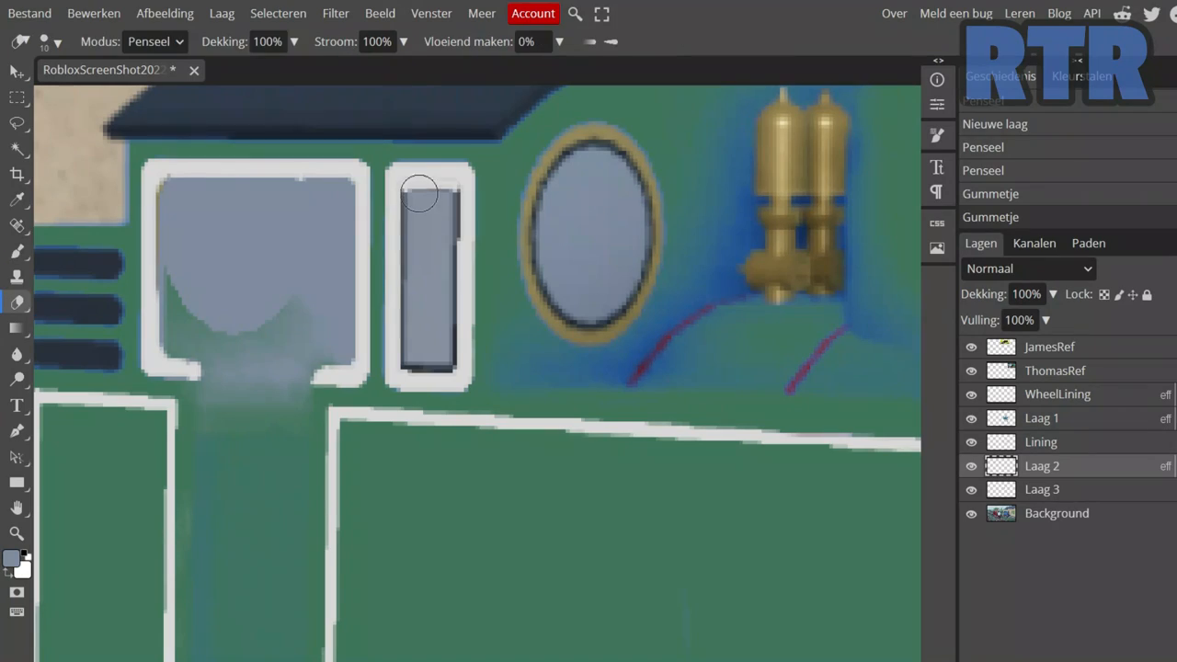
drag(418, 193, 418, 358)
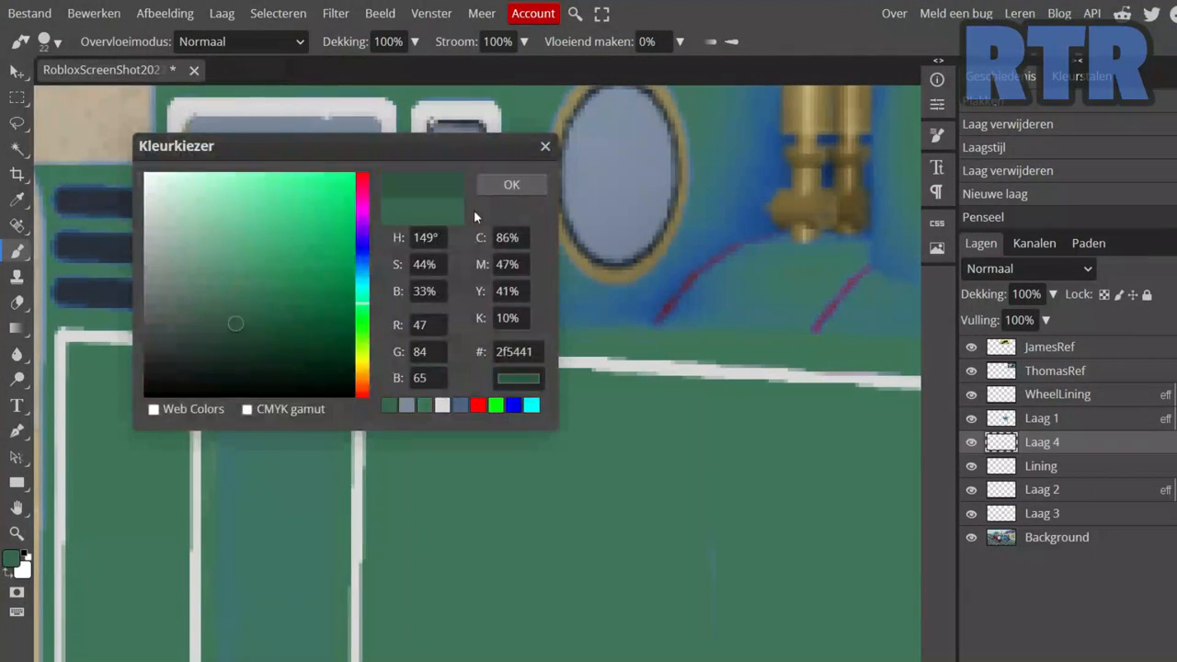
Confirm the darker green shading colour for Thomas's tank sides.
click(511, 183)
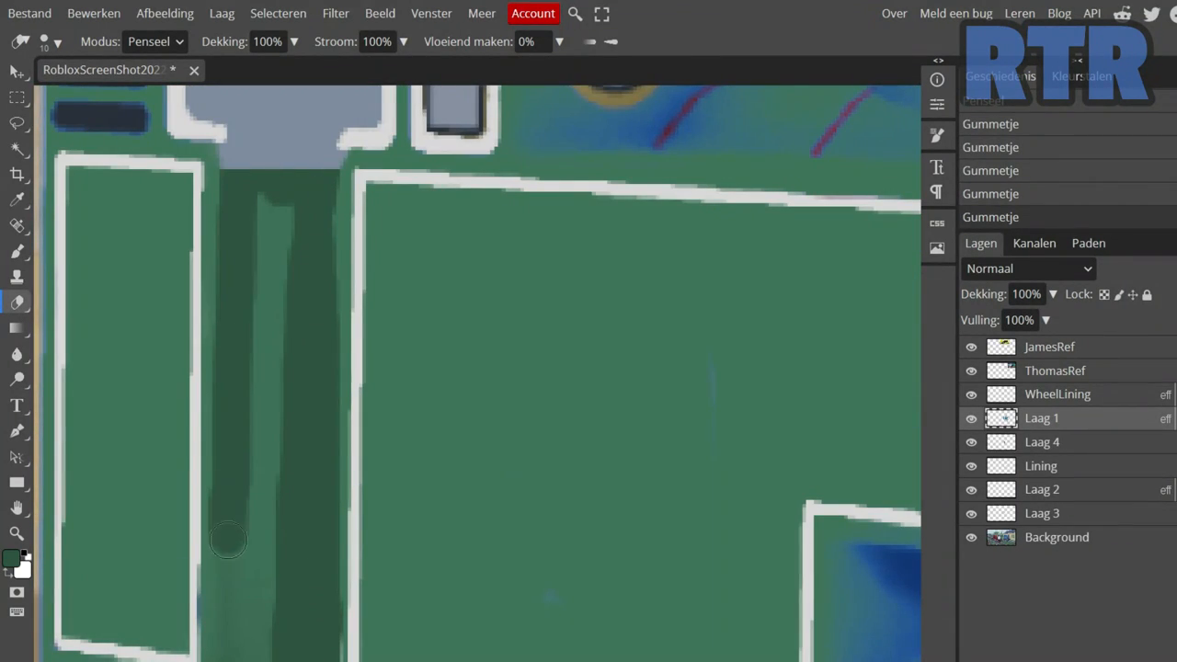
click(13, 558)
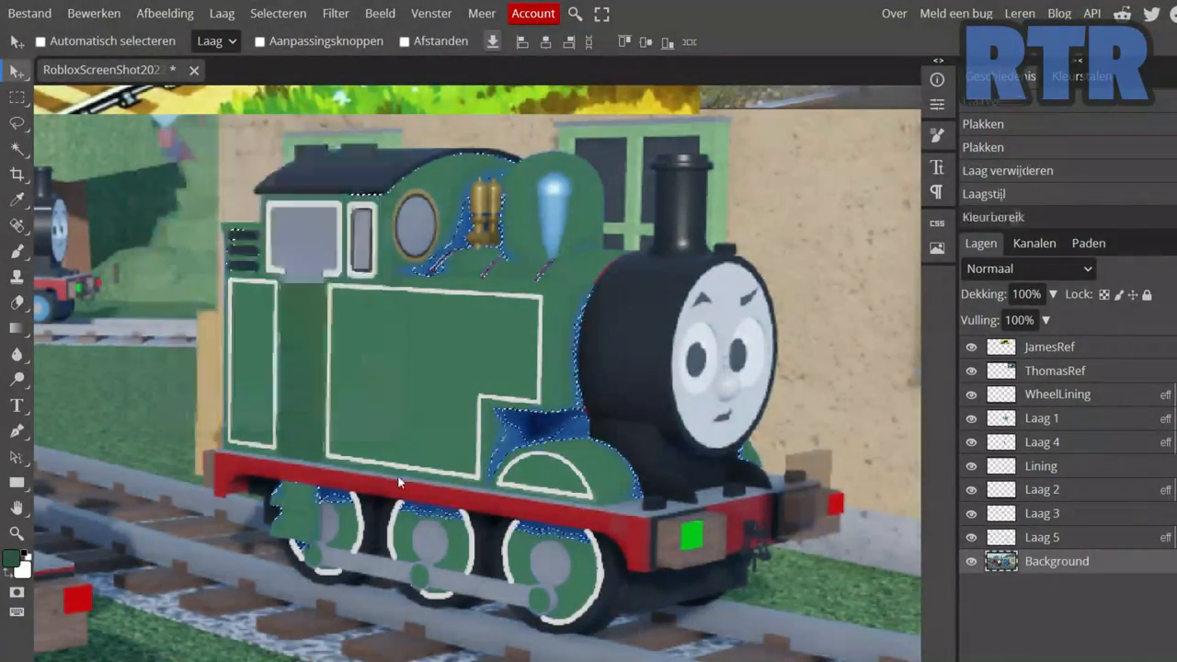
Give a layer a dark green #345e49 Color Overlay from its options.
right_click(1057, 560)
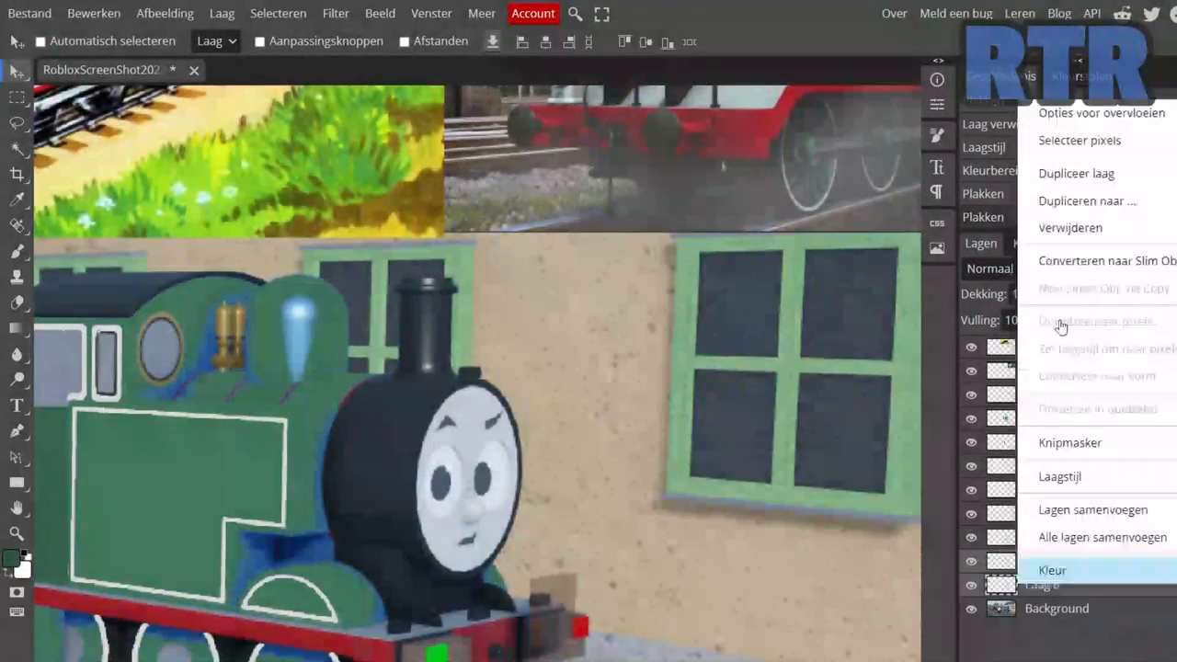
click(1052, 570)
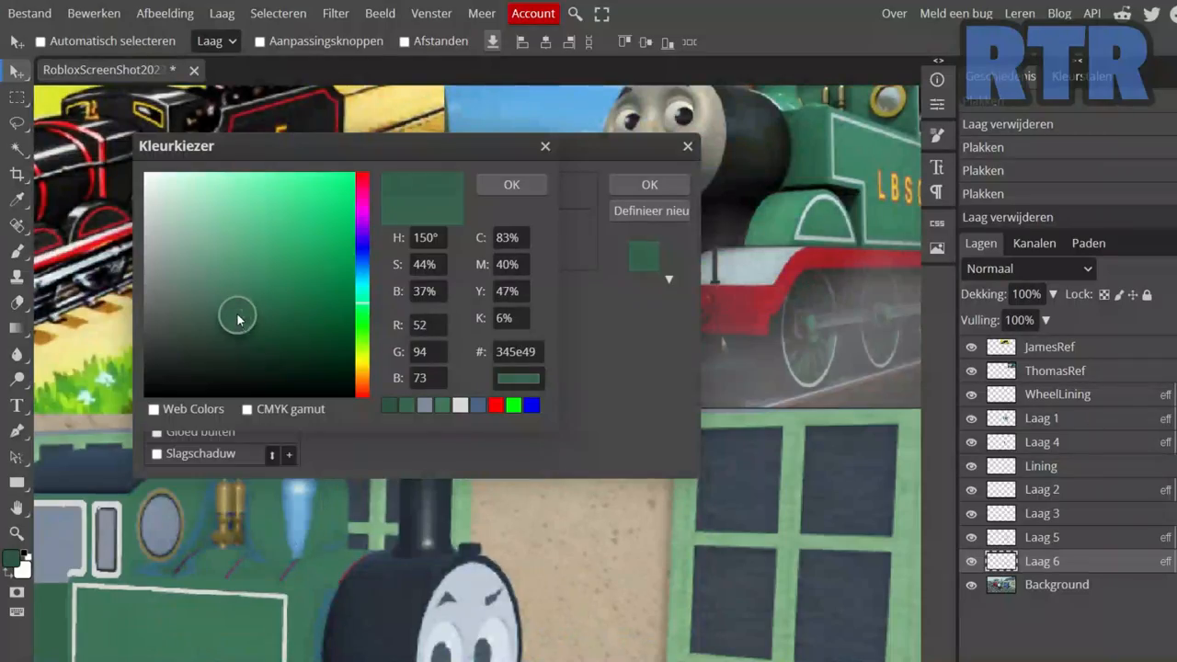
click(512, 184)
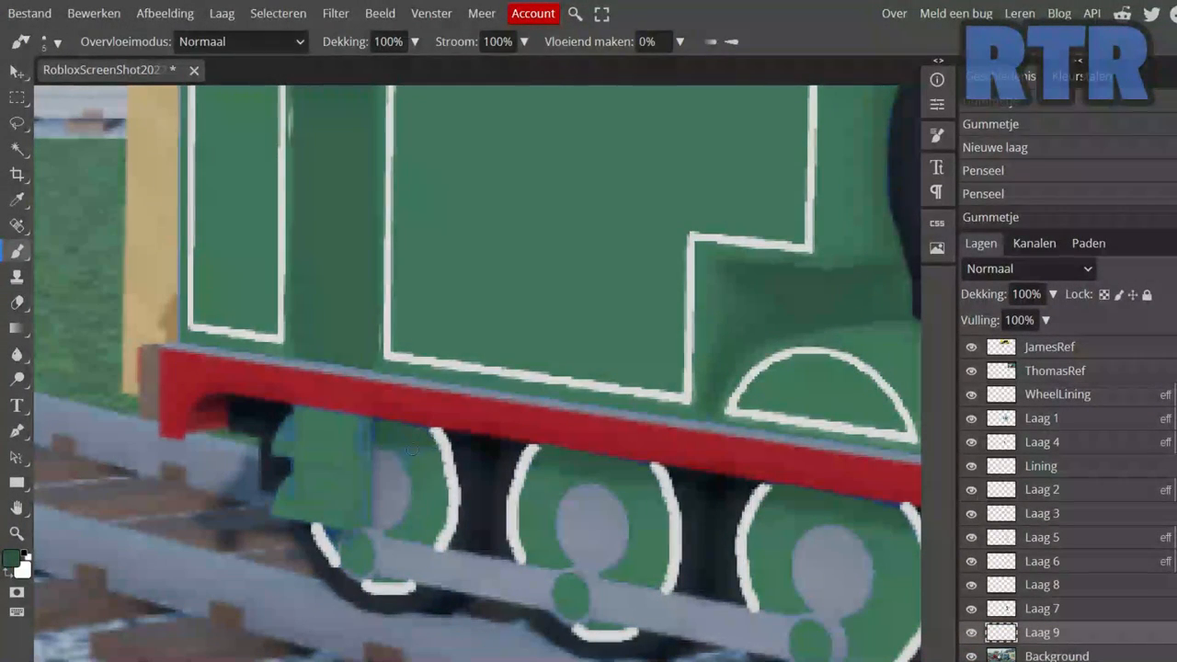
Paint green onto Thomas's wheel details and erase it from the wheel lining.
click(13, 562)
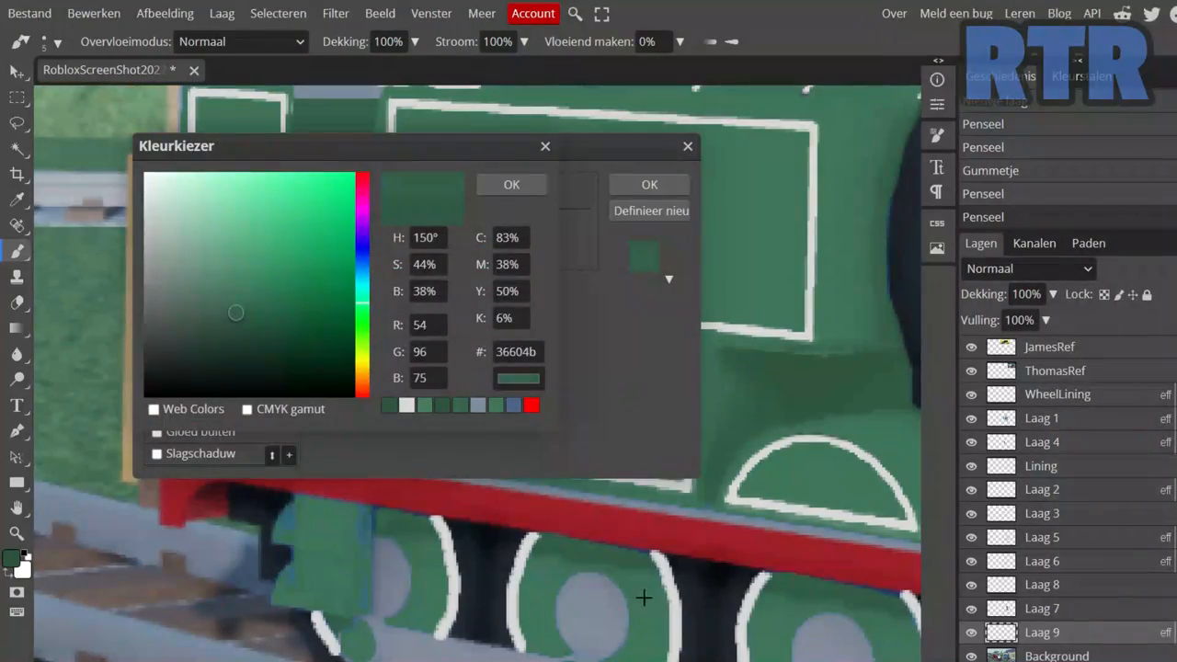
click(511, 184)
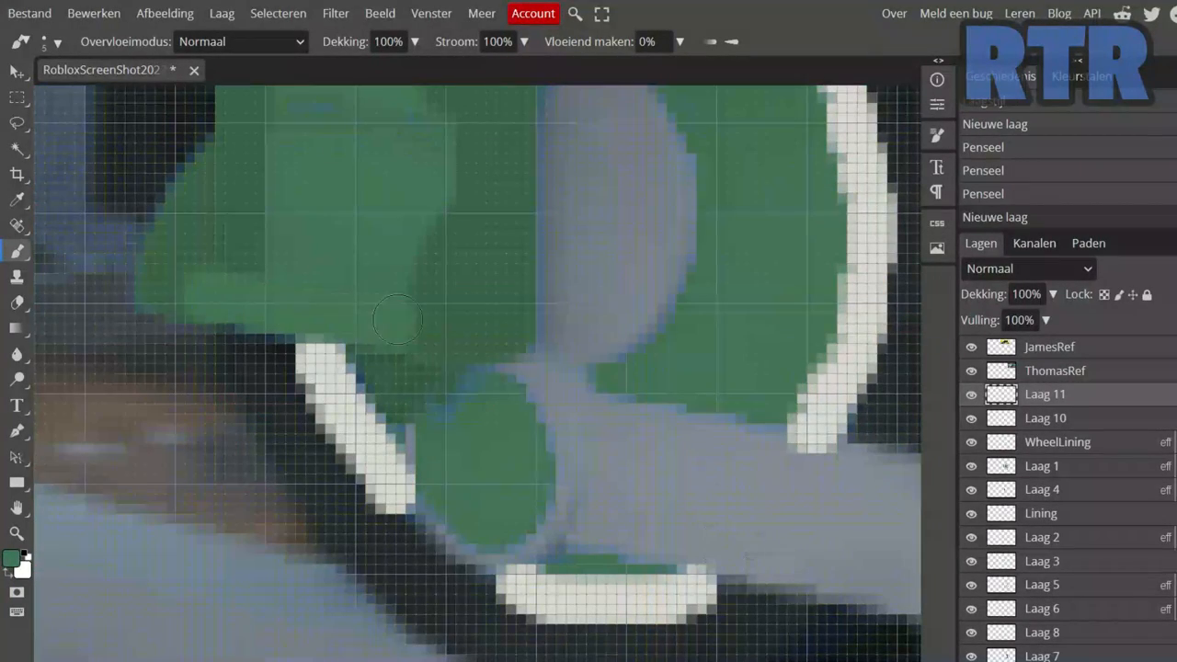
click(13, 555)
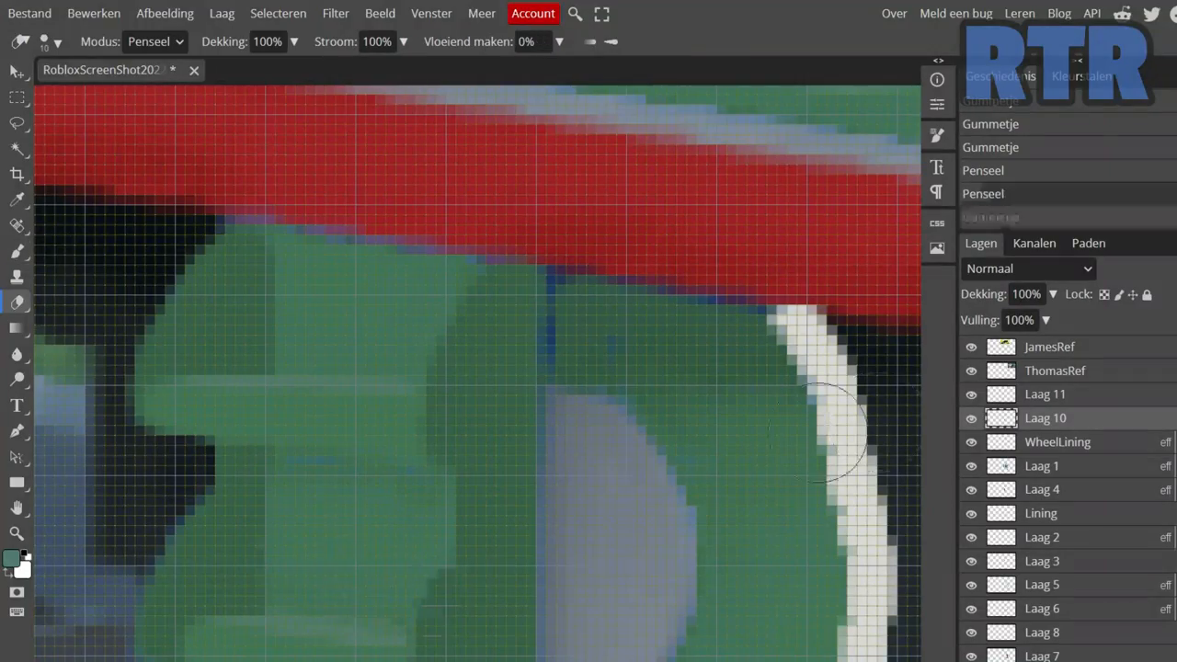
click(17, 405)
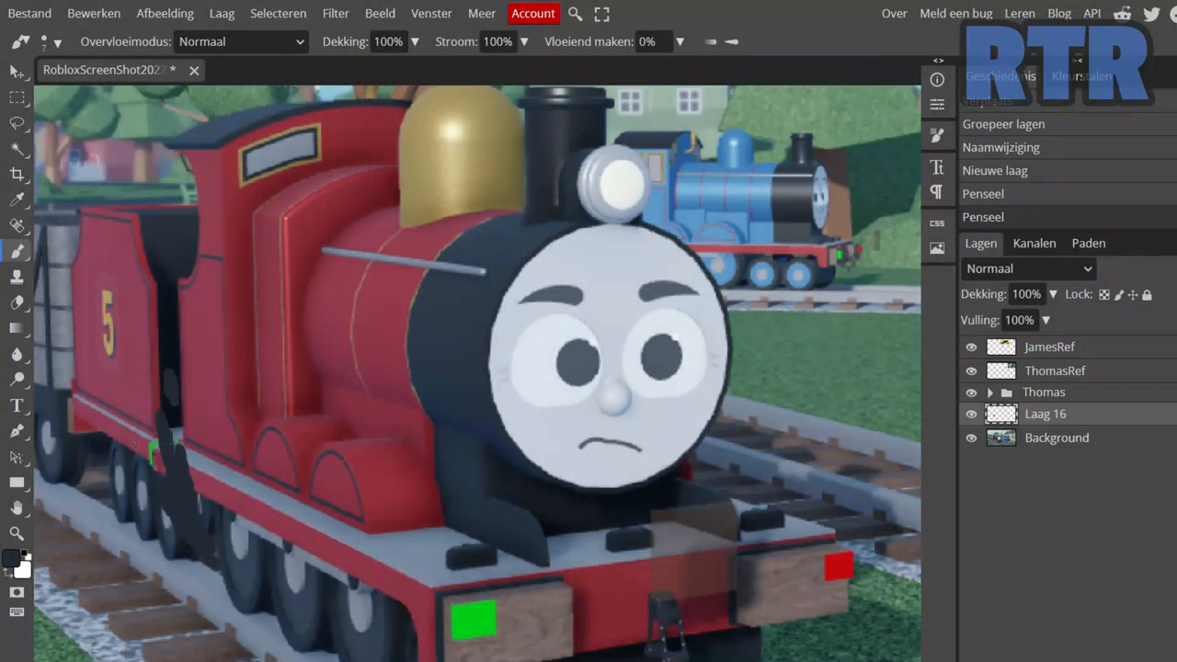
Switch to the Smudge tool for working on the smoke.
click(17, 327)
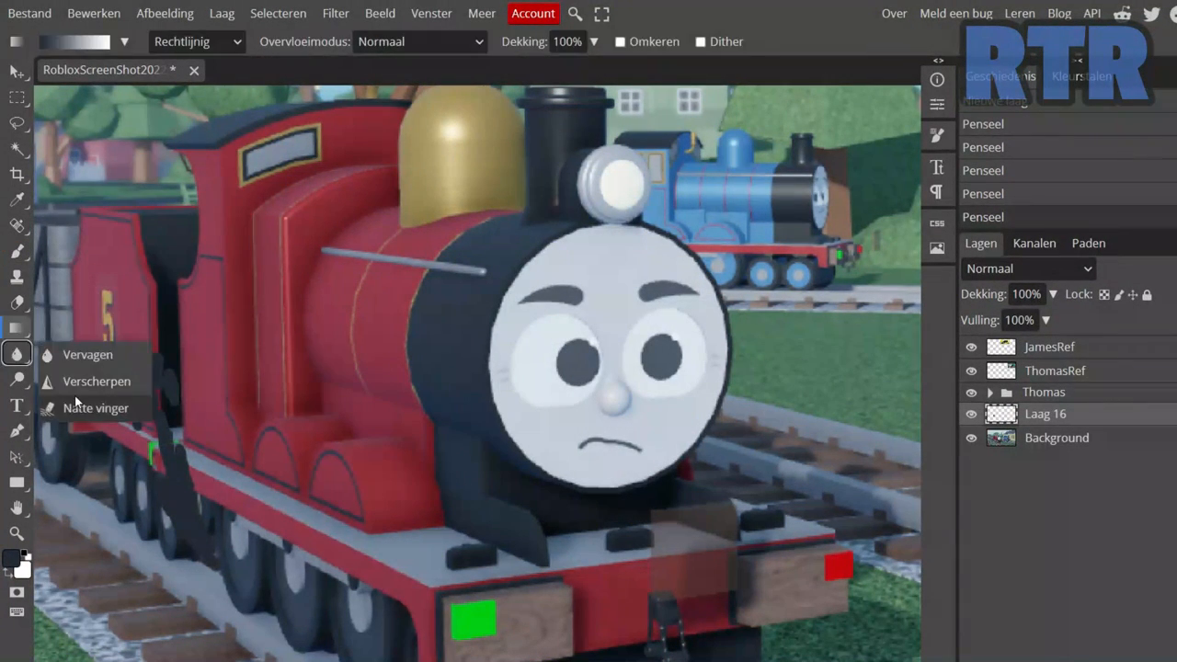
click(95, 407)
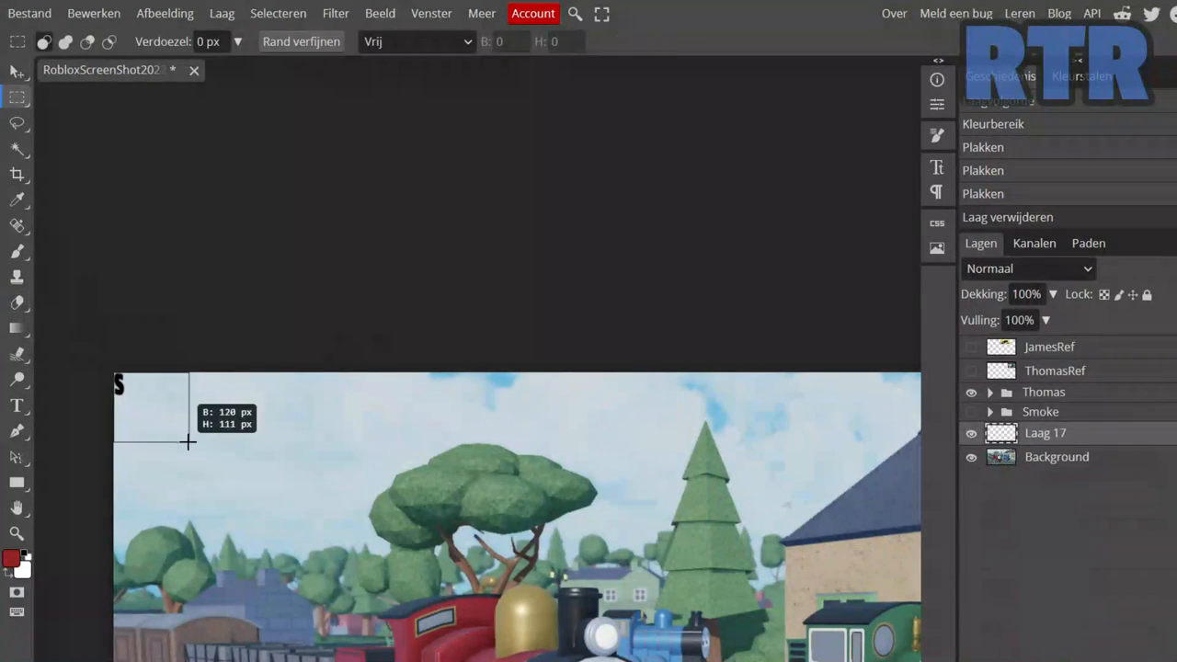
Open Laag 17's Layer Style to set a Color Overlay colour.
double_click(1045, 433)
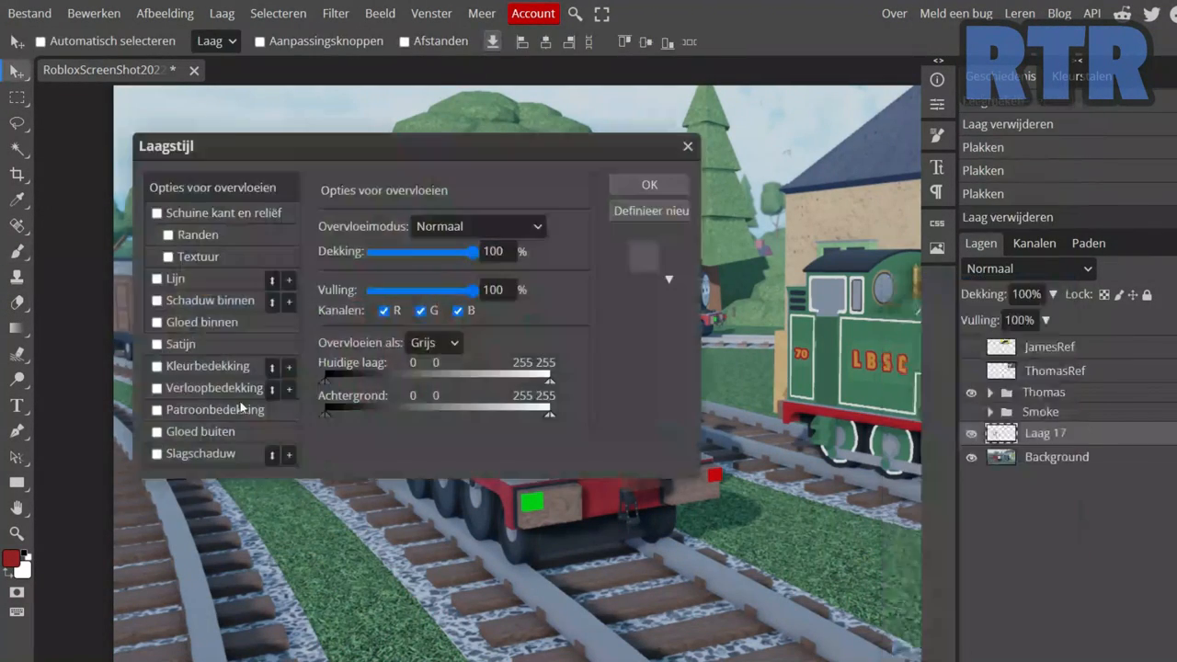
click(649, 185)
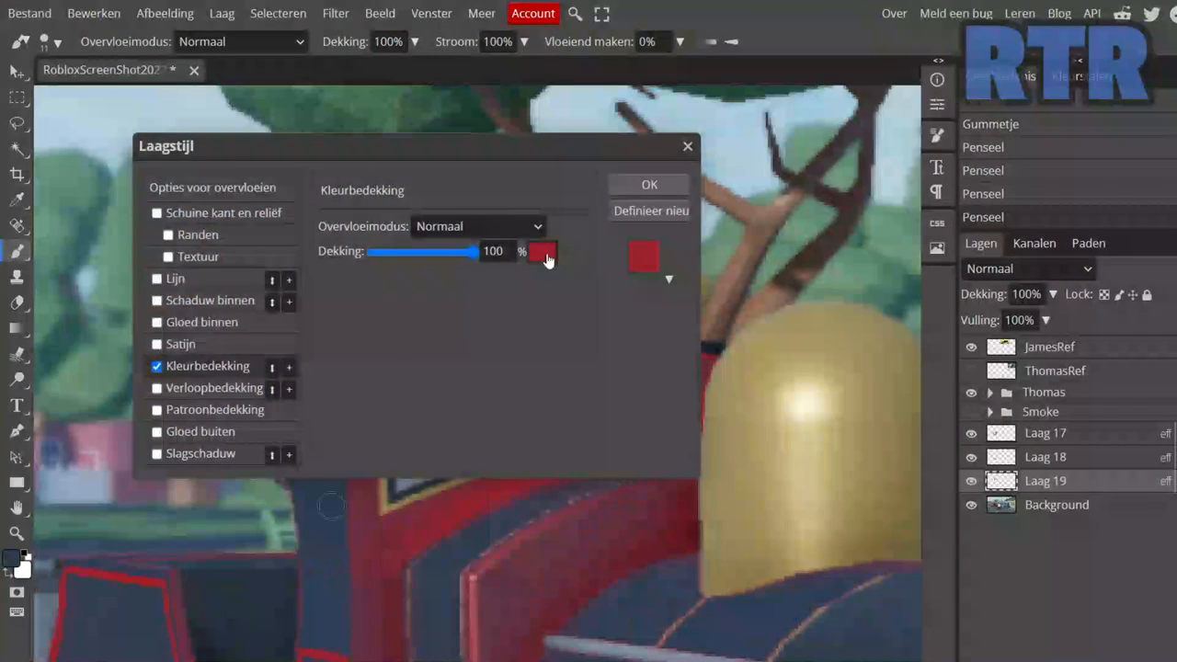
Set the overlay colour to red #a1202a for James's lining.
click(650, 183)
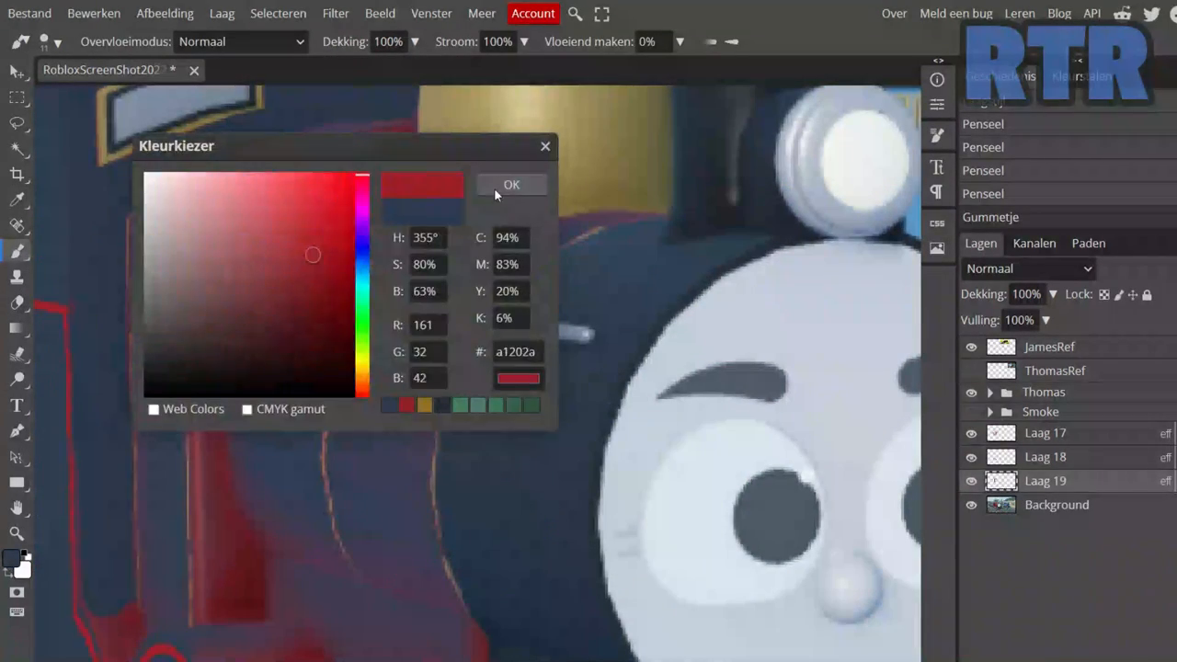
click(511, 184)
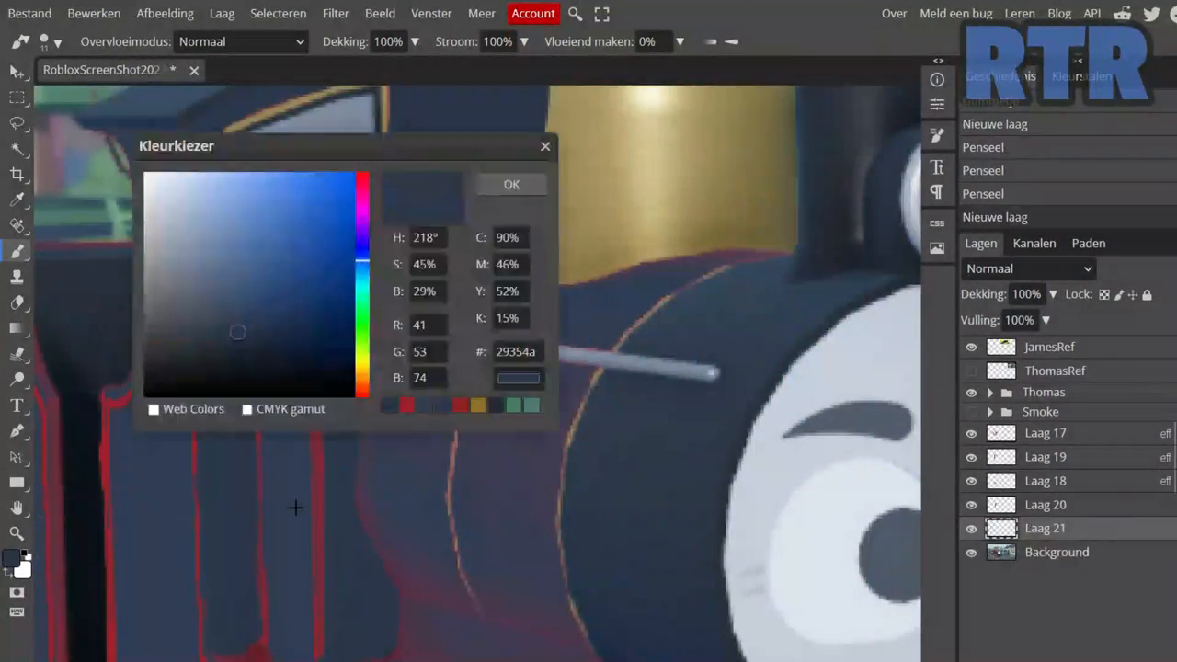
Pick dark blue-black shades such as #2f3d55 for James's body paint.
click(511, 183)
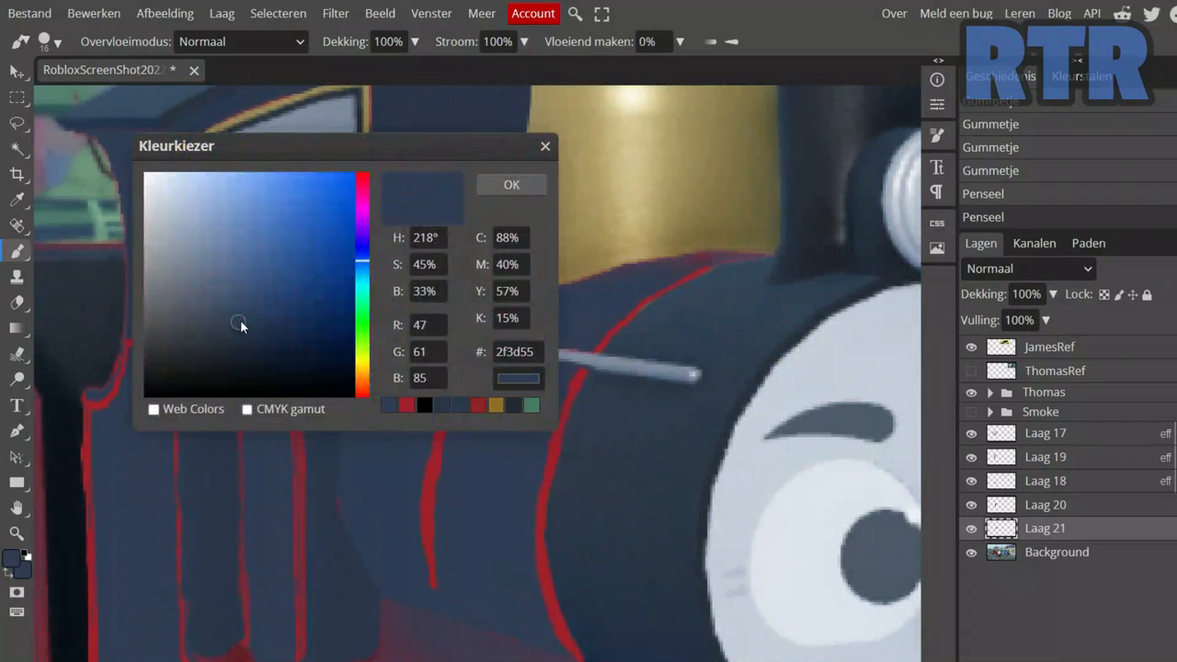
click(512, 184)
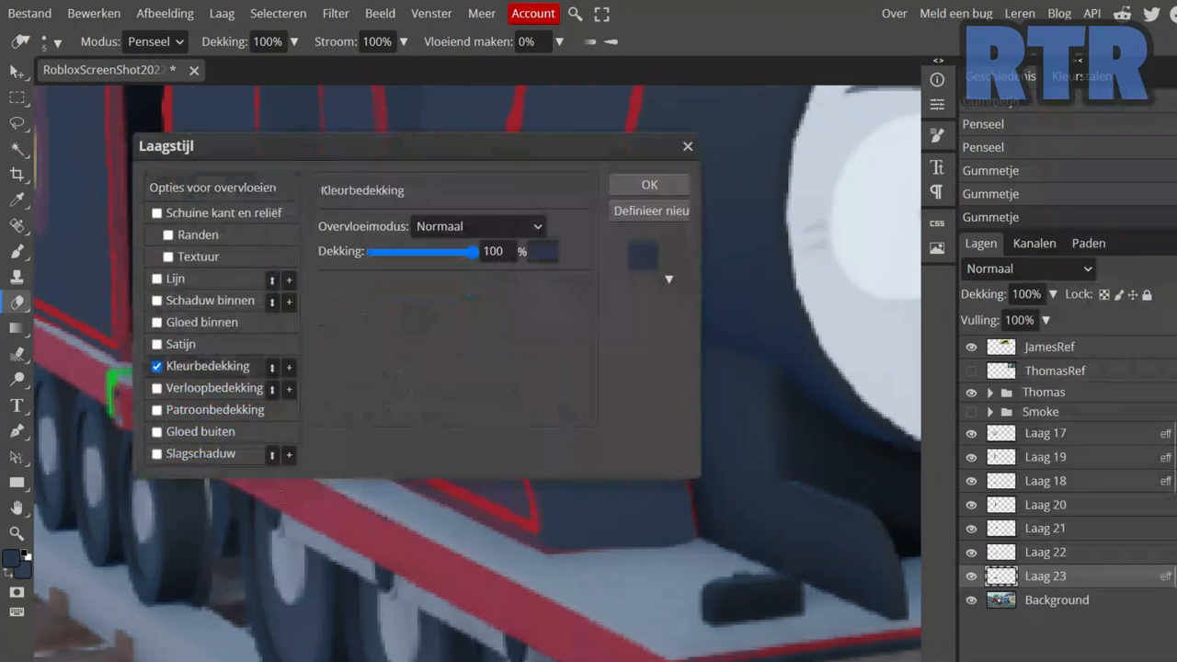
Paint James's cab side #374763 on layers Laag 25–26, erasing around his yellow 5.
click(649, 183)
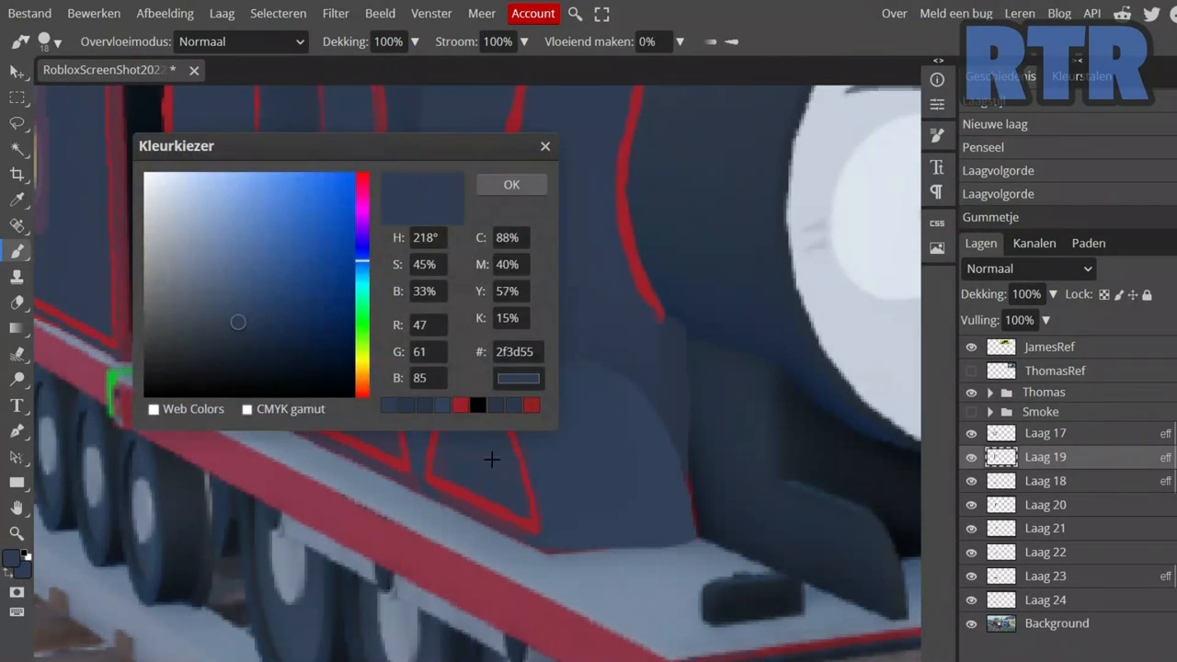
click(511, 184)
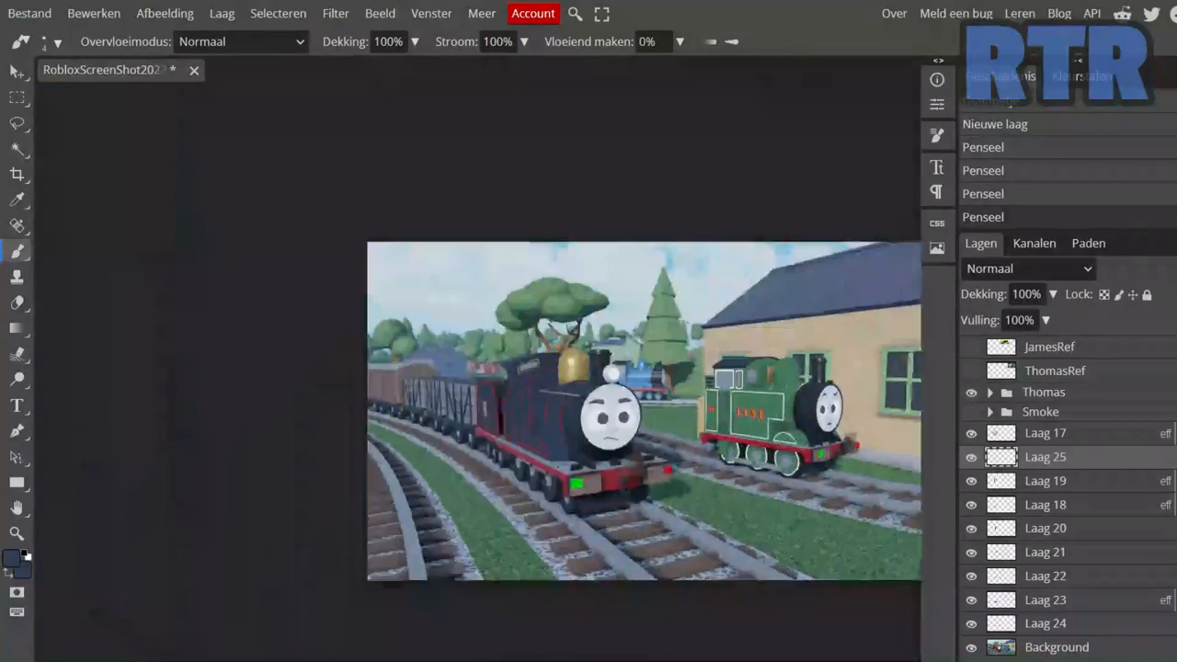
click(13, 556)
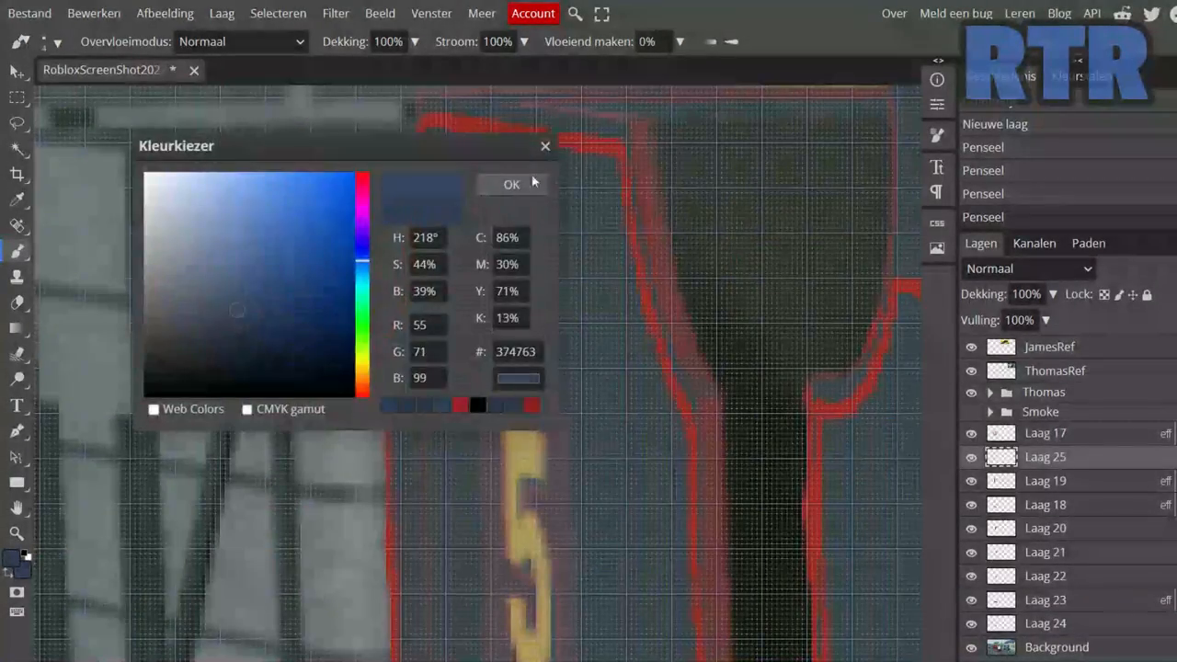
click(511, 184)
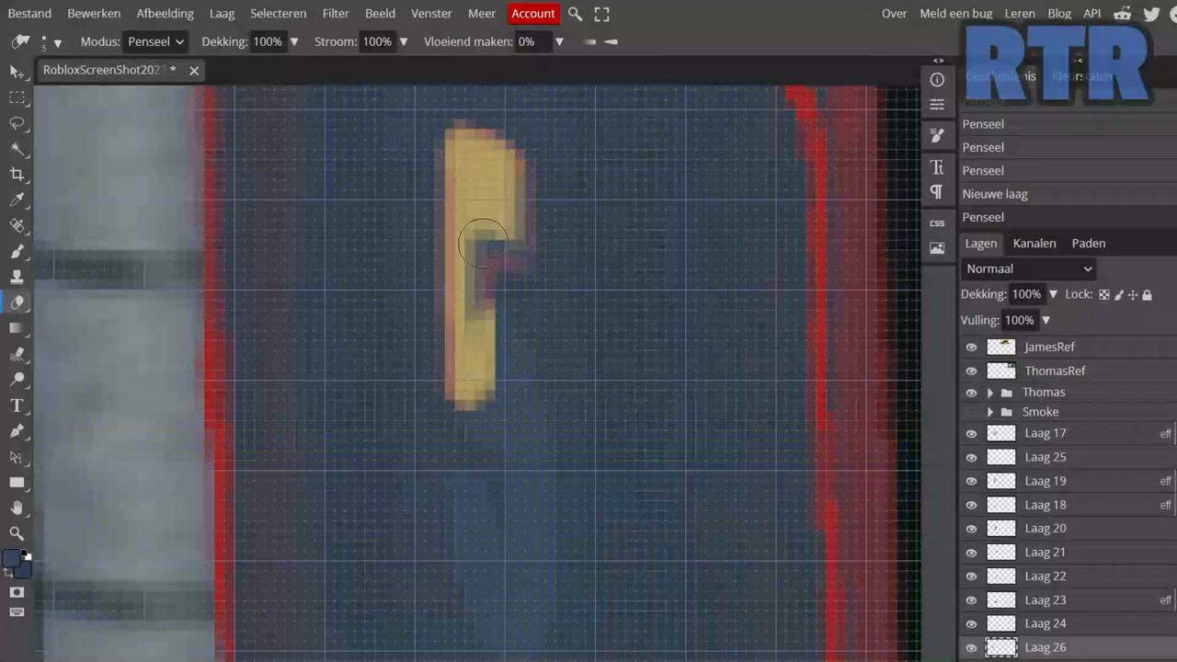